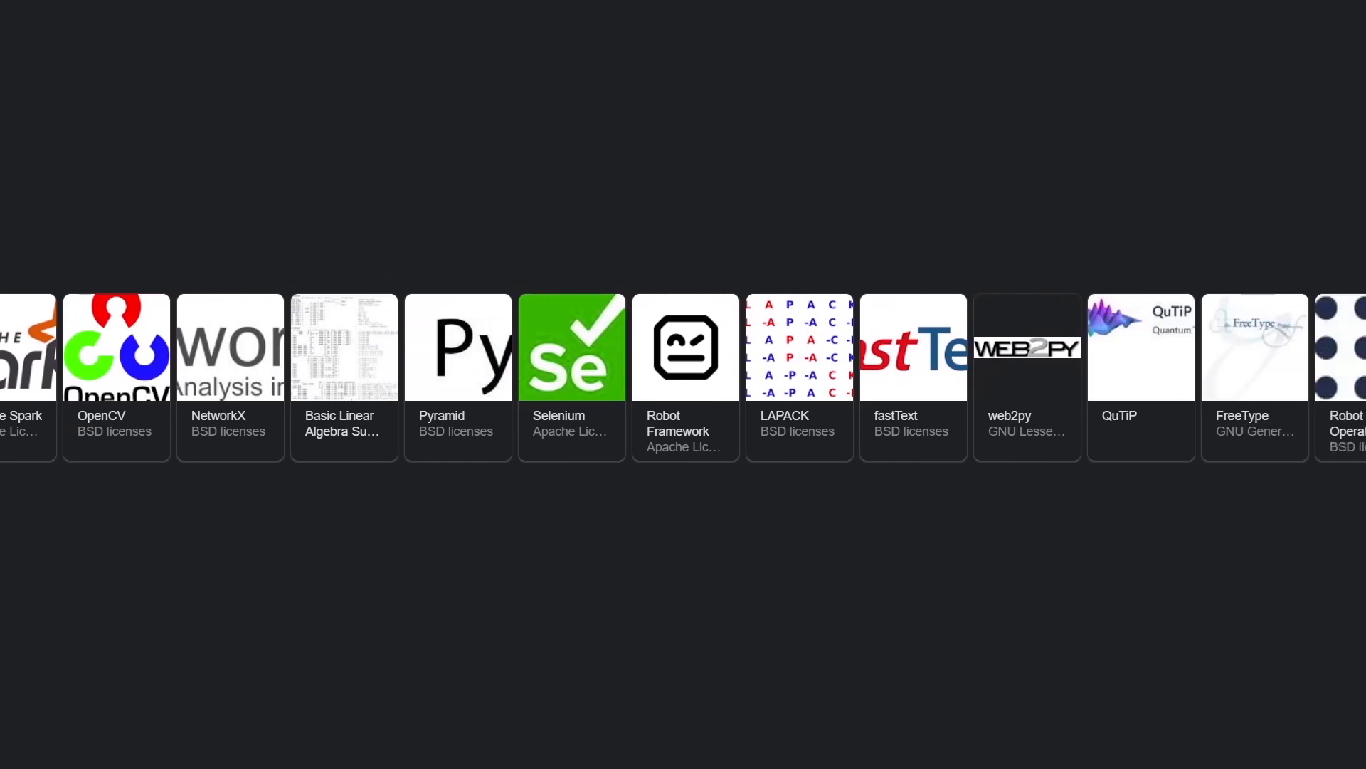
Scroll the Google carousel of open-source Python libraries.
scroll("left", 3)
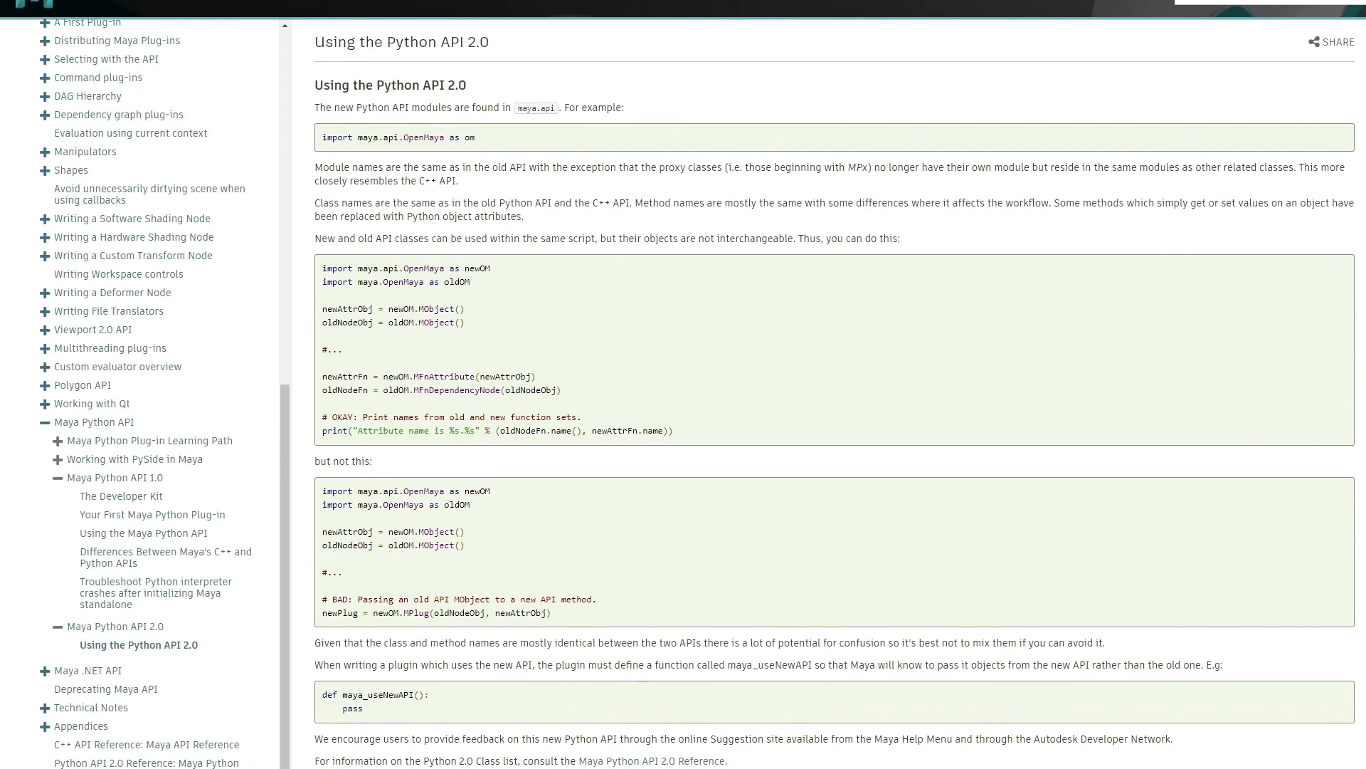
Browse the Python API 2.0 Reference overview and classes, reaching the cameraMessageTest2.py example.
scroll("down", 3)
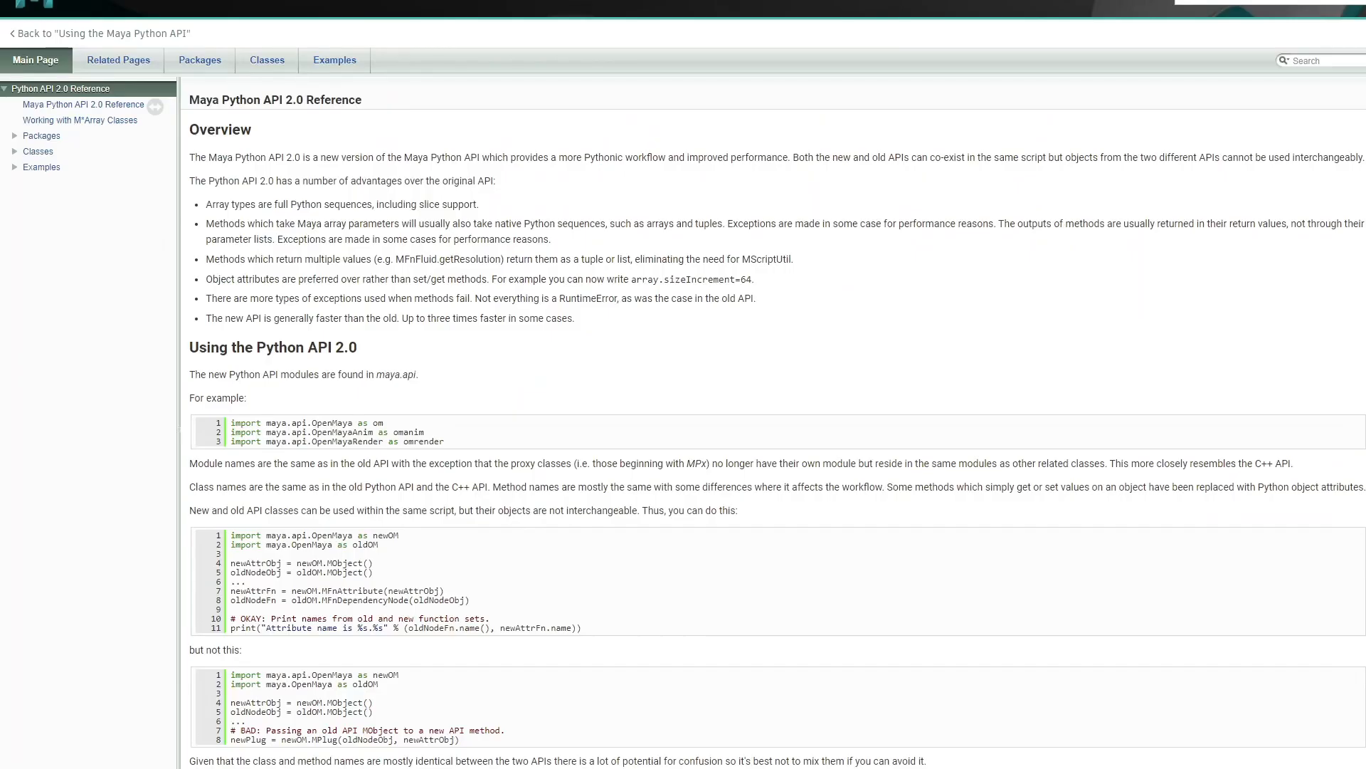
scroll("down", 3)
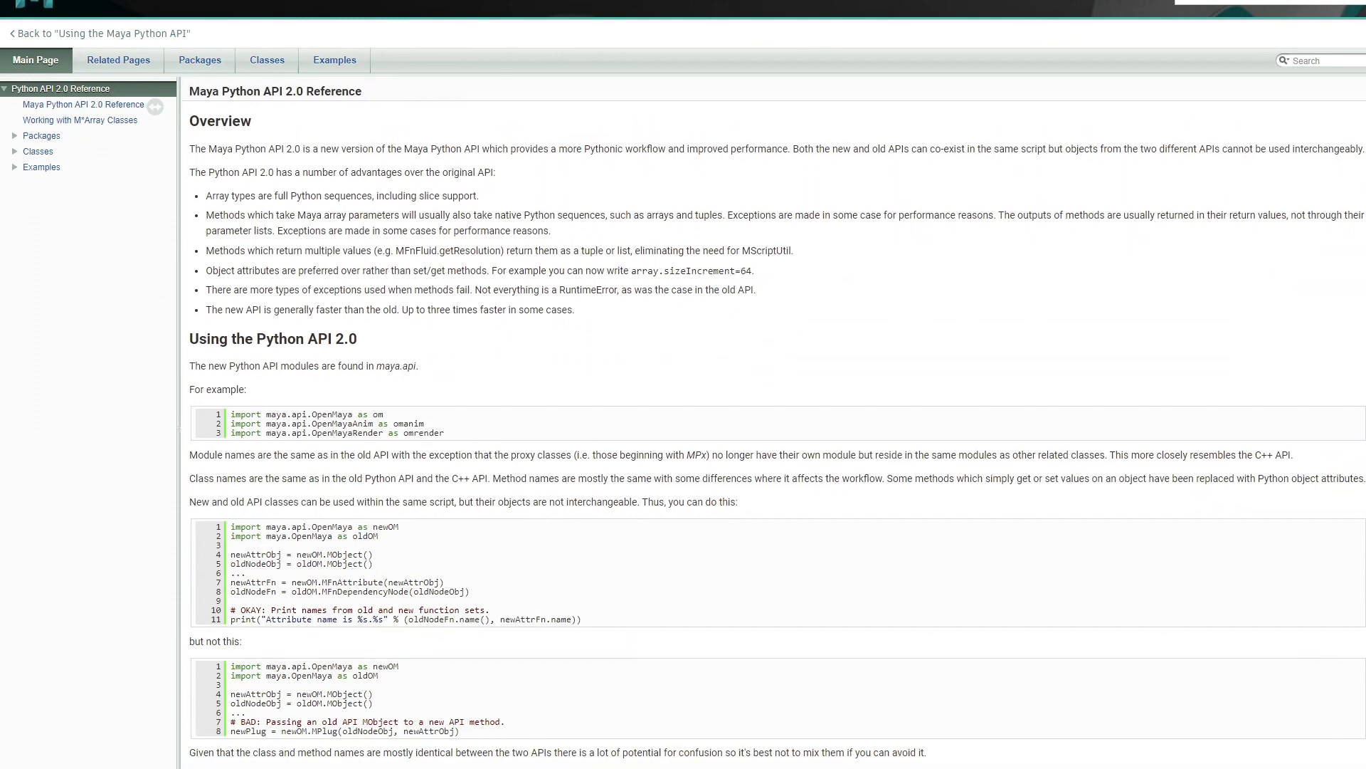
scroll("down", 3)
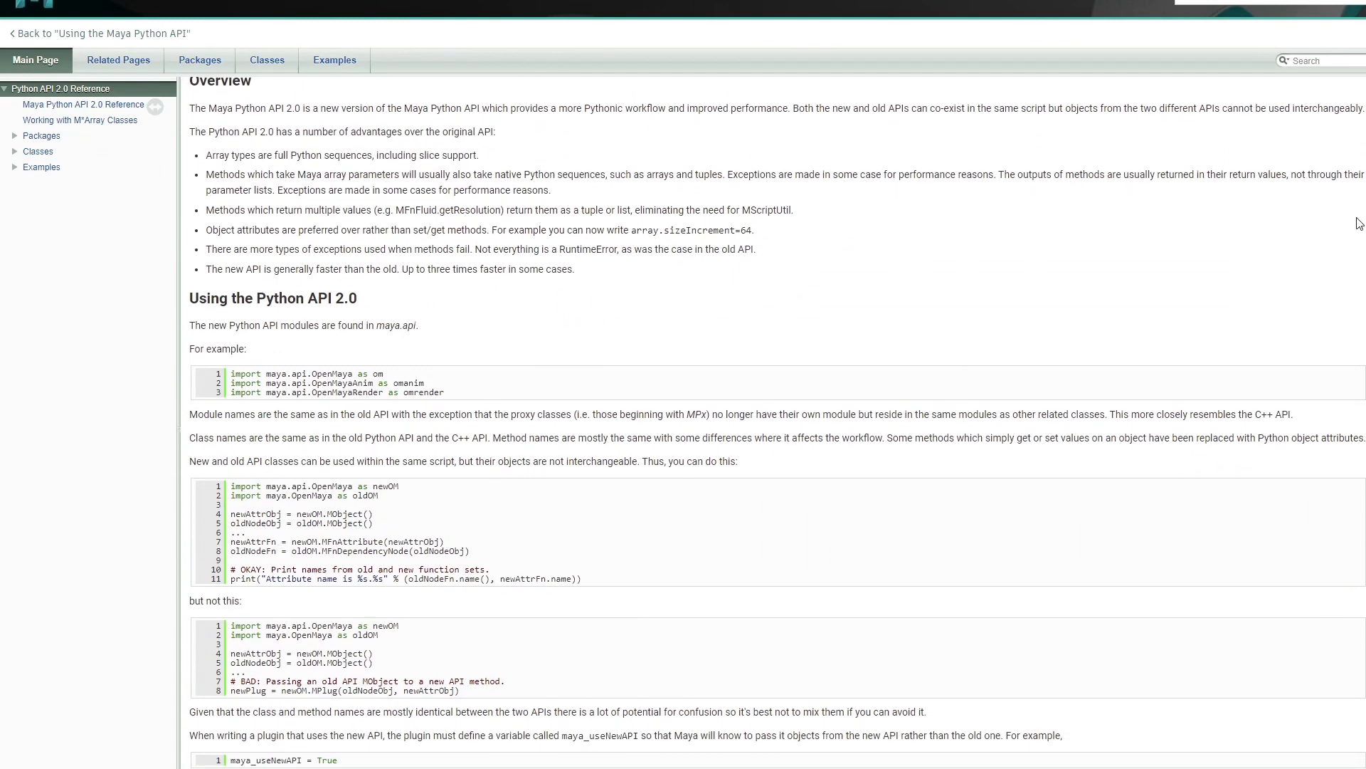
left_click(266, 60)
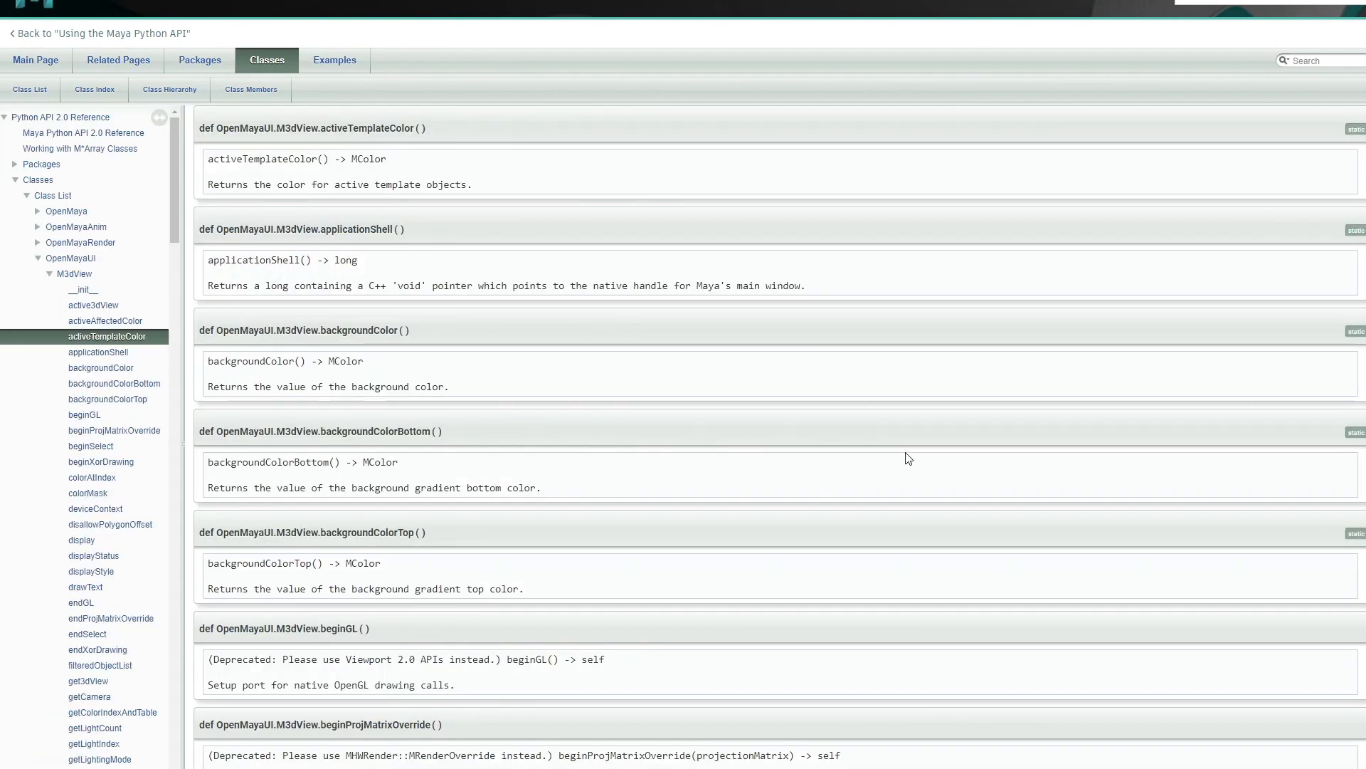
mouse_move(115, 153)
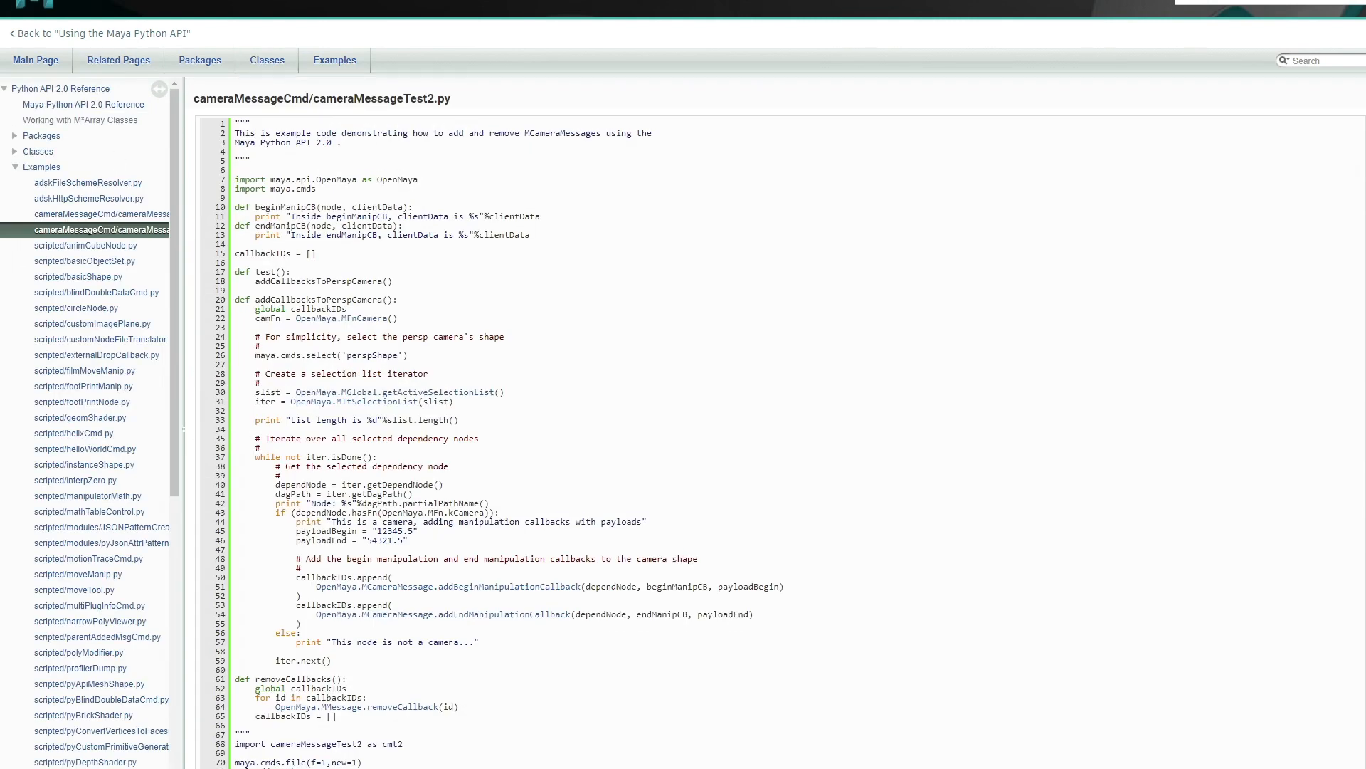
scroll("down", 3)
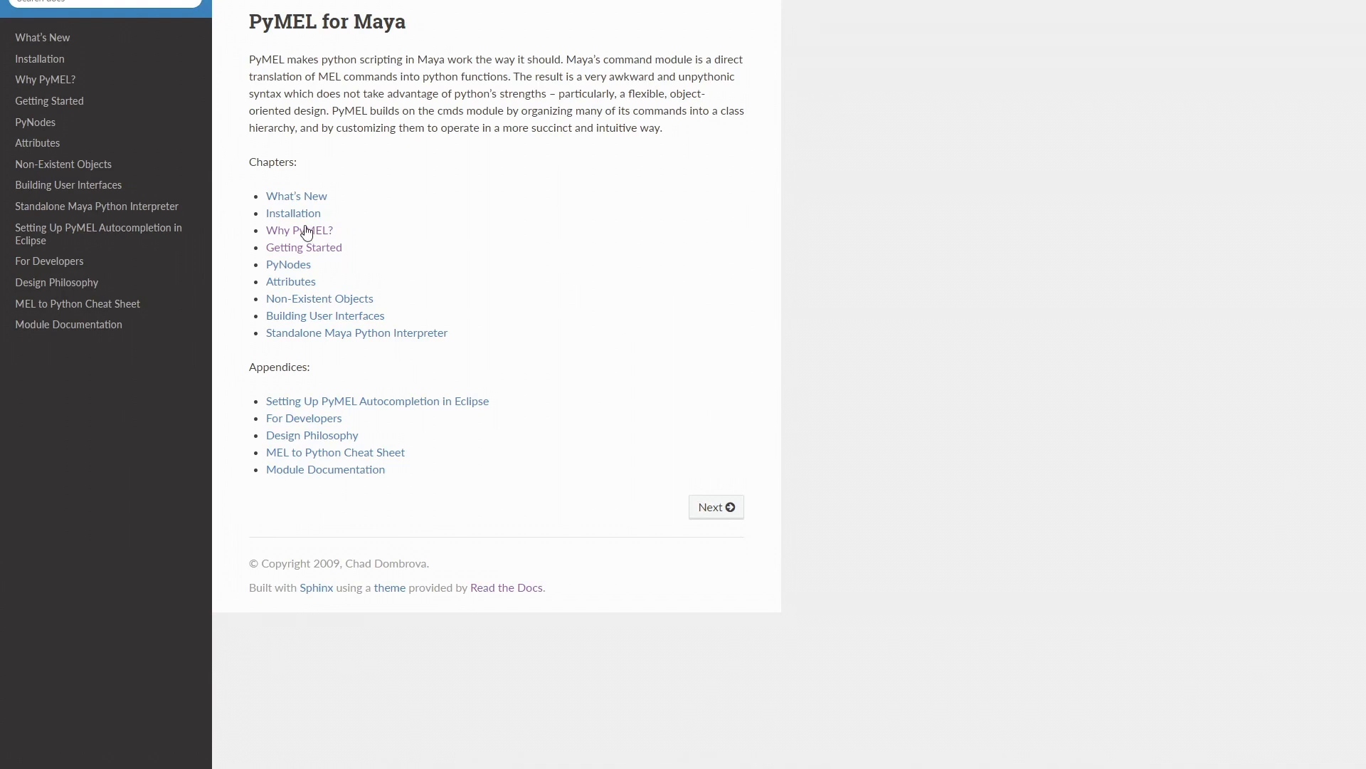
Read Why PyMEL?, then Getting Started down to Example 1: The Basics.
left_click(299, 230)
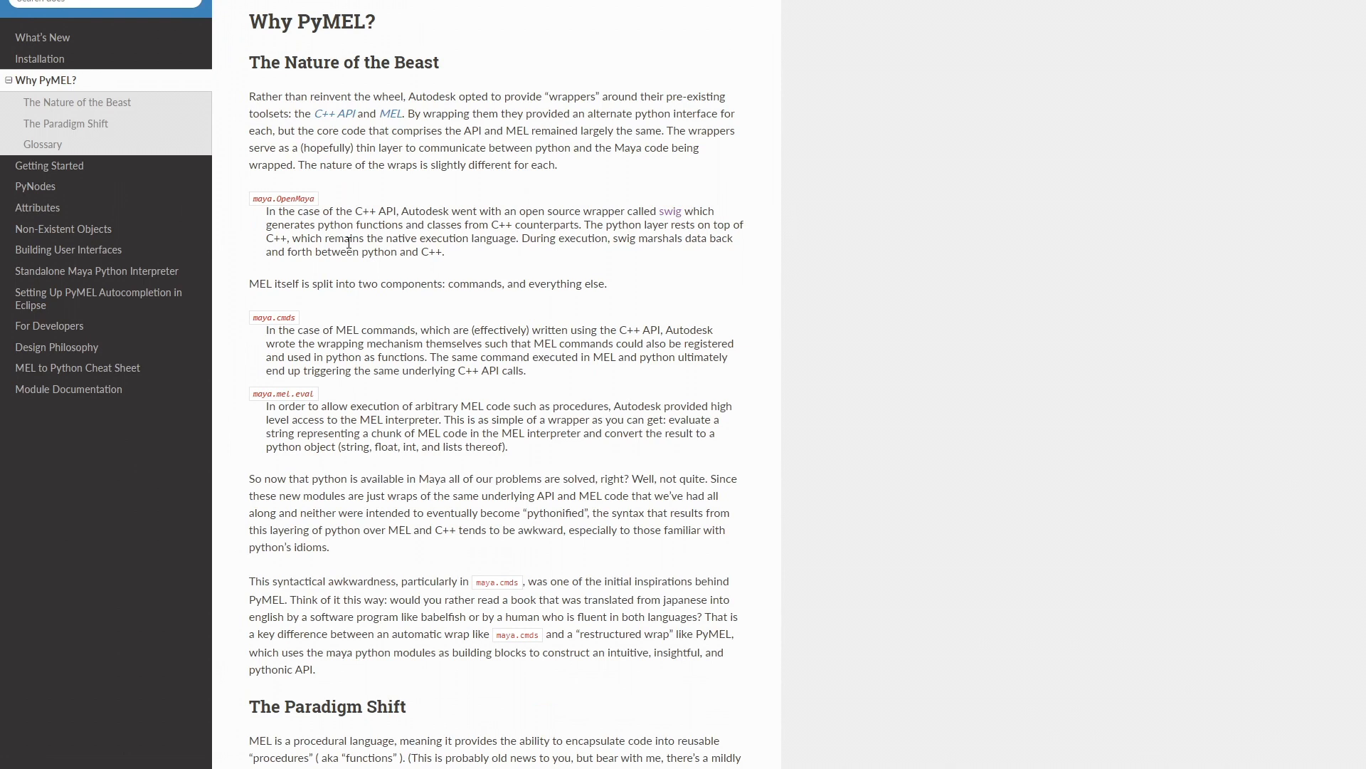
left_click(50, 165)
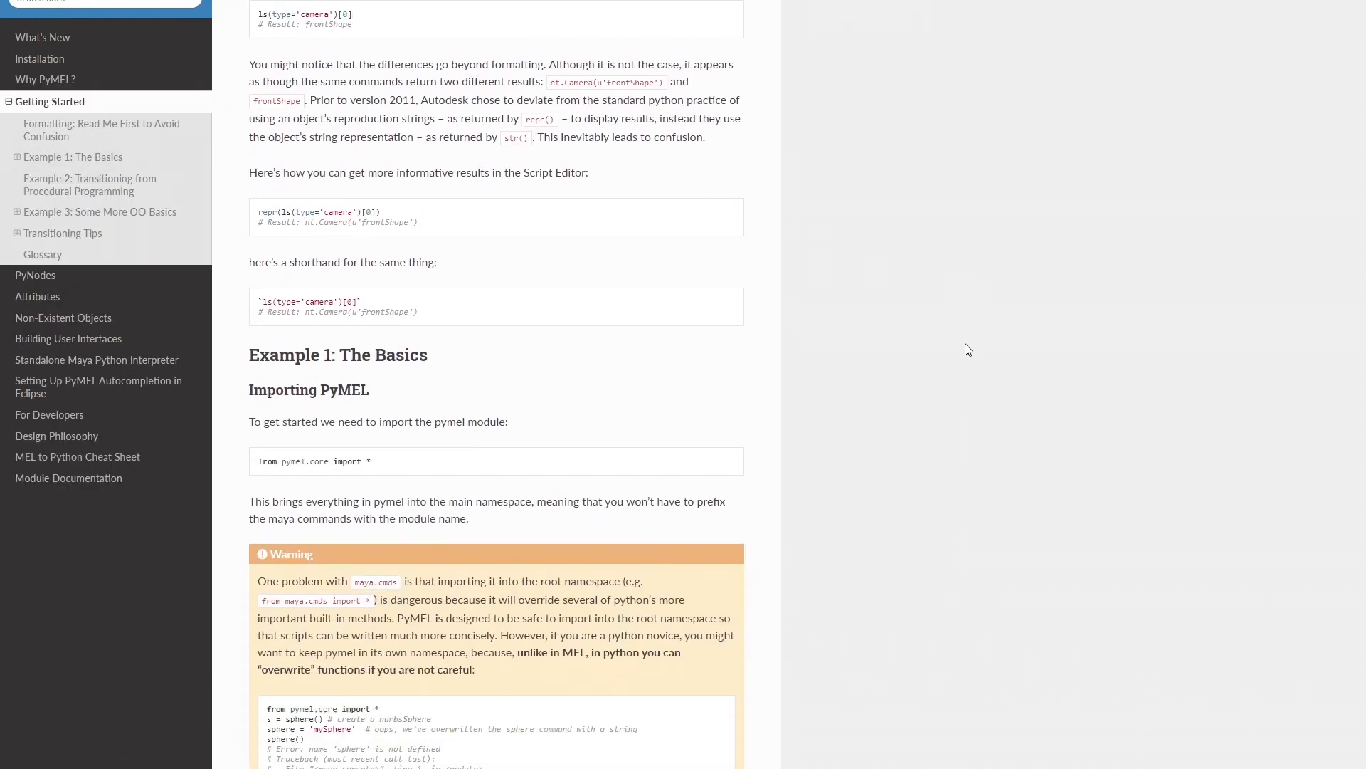
scroll("down", 3)
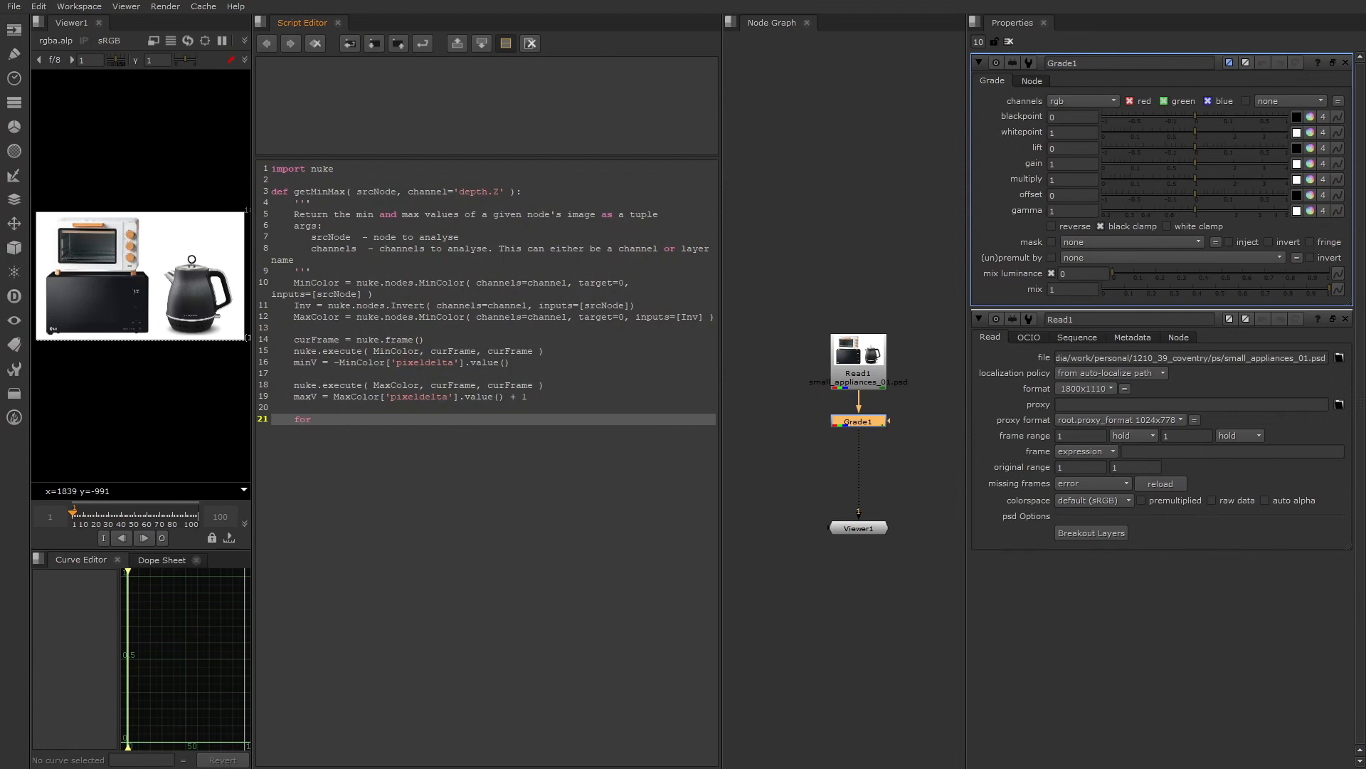
Begin a 'for n in (' loop below the getMinMax min/max calculations.
type("n in (")
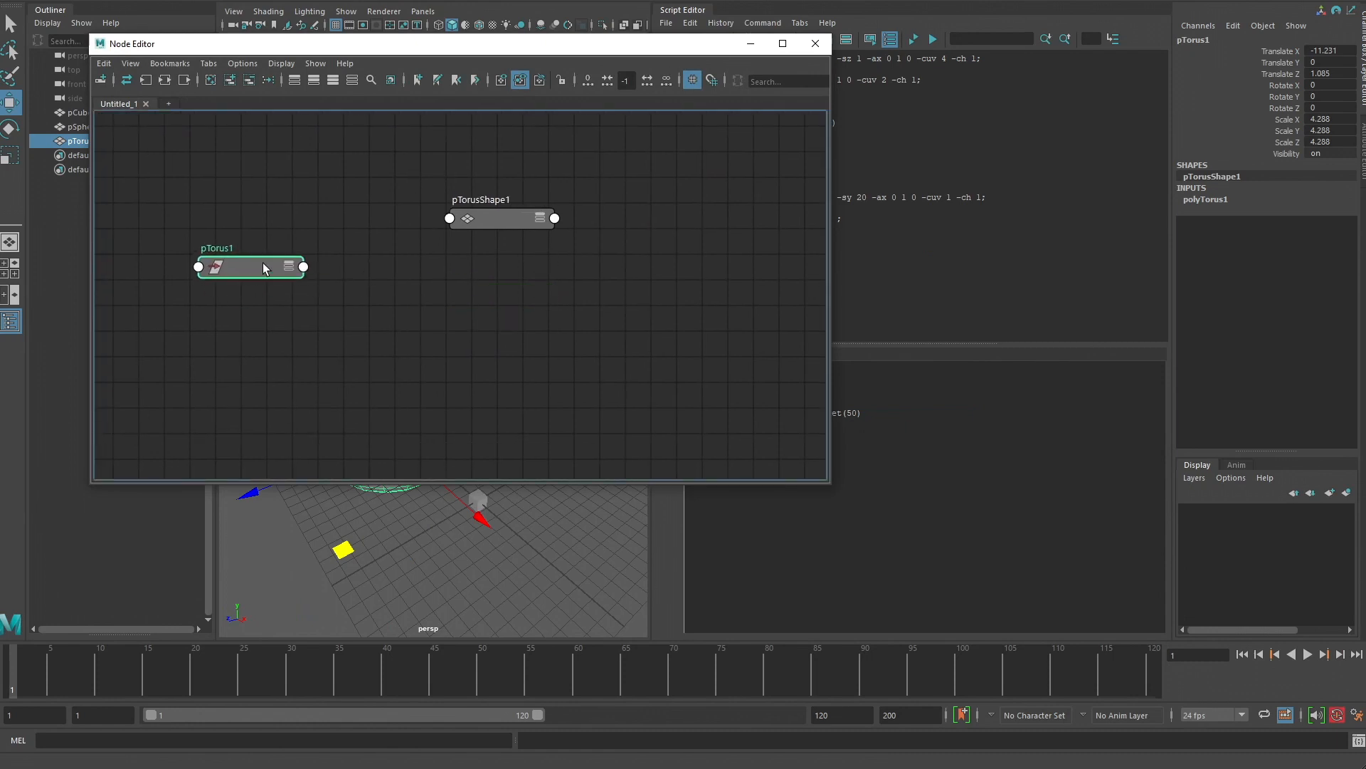
Move pTorus1 to translate Y 10 via cmds.xform and rename it bar in the Outliner.
left_click(303, 266)
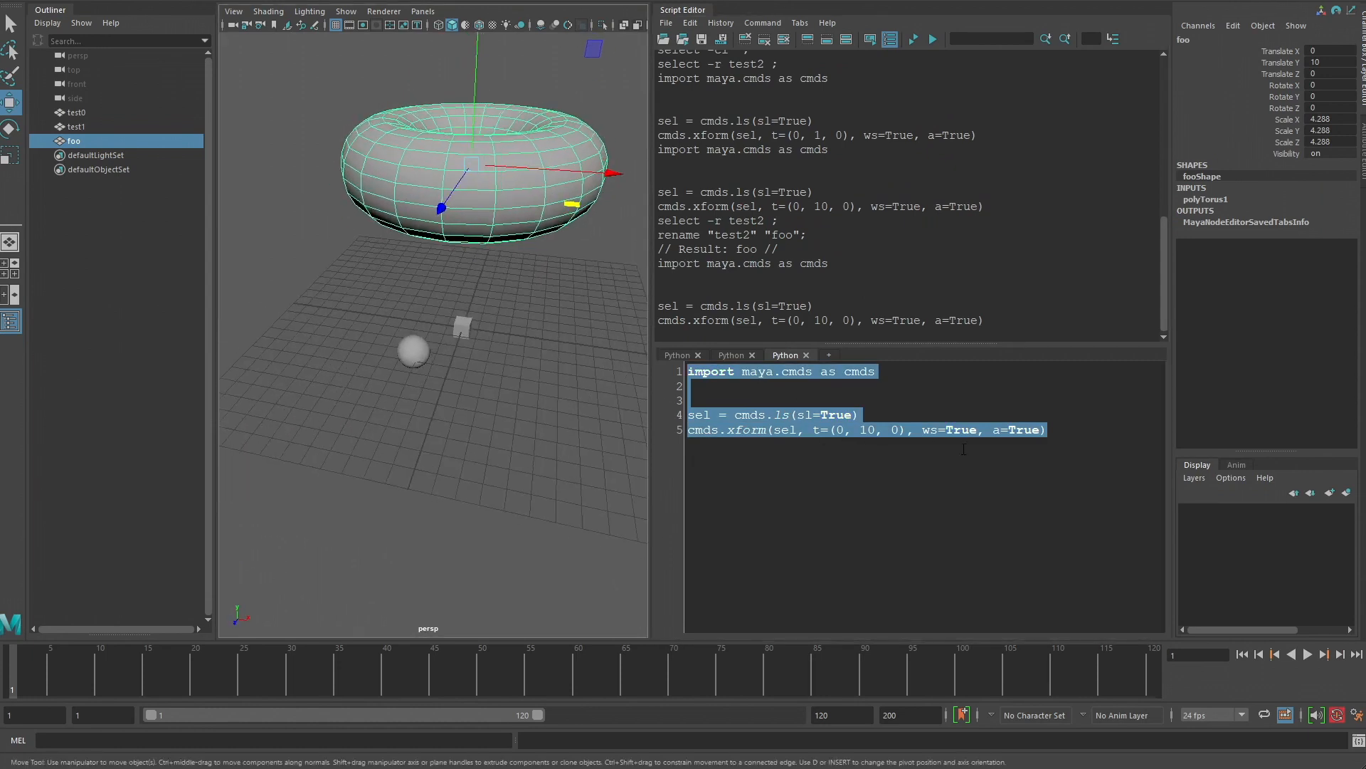
double_click(866, 429)
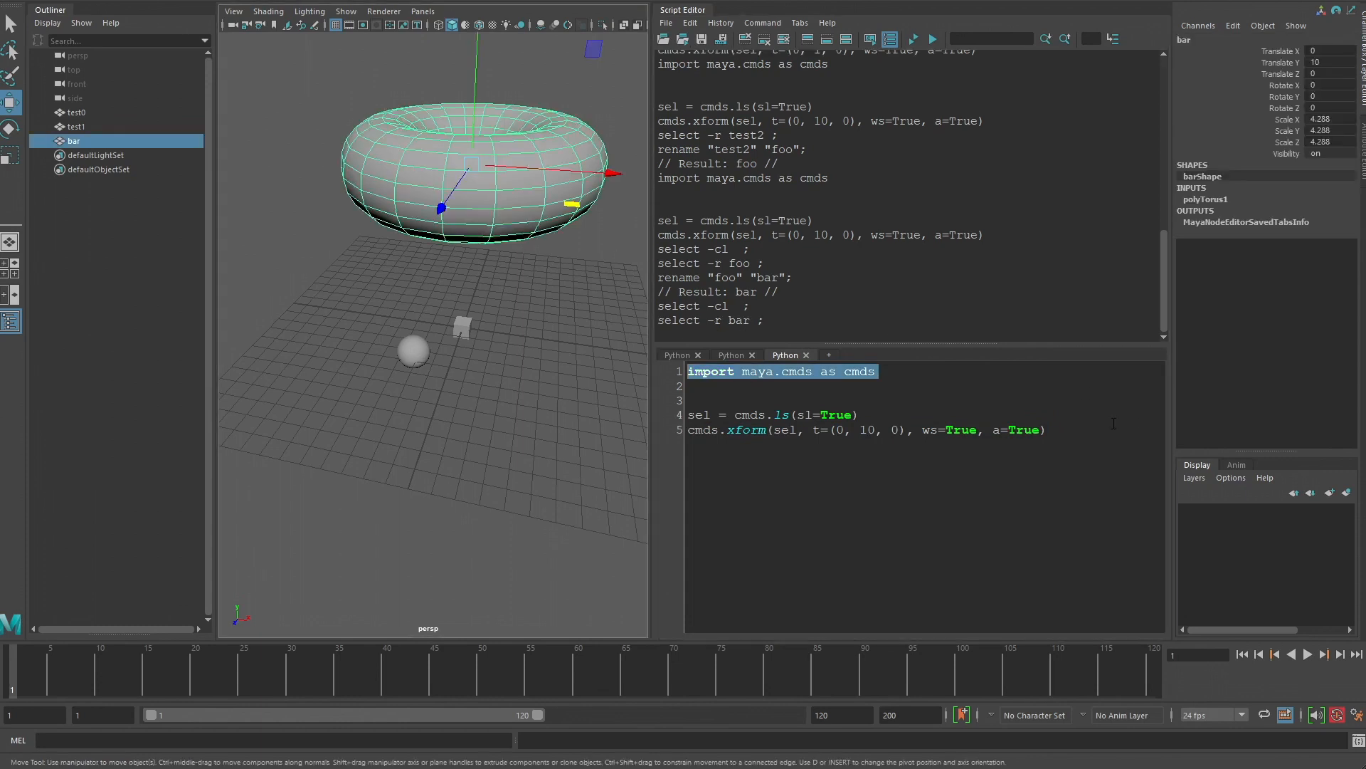
left_click(913, 38)
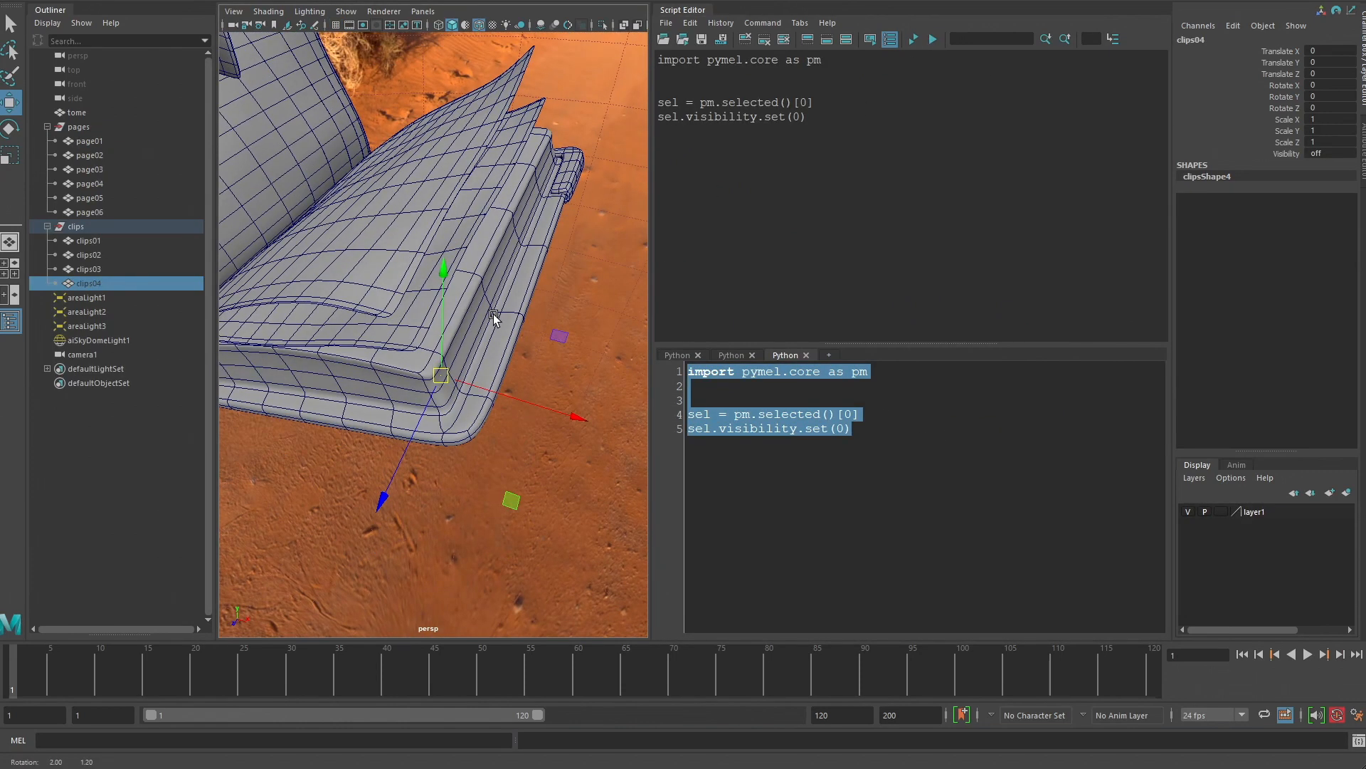
Rename clips04 in the Outliner to a name ending in 'corner'.
double_click(89, 283)
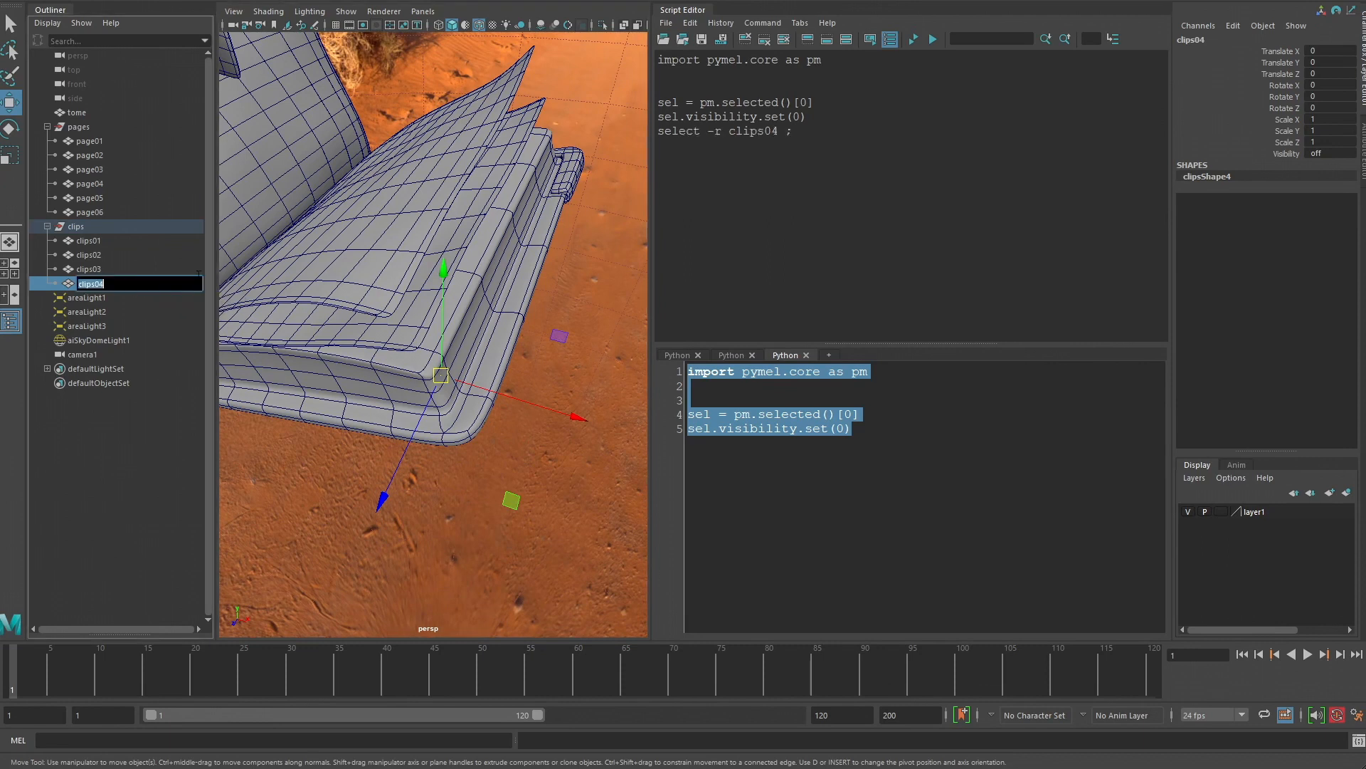
type("corner")
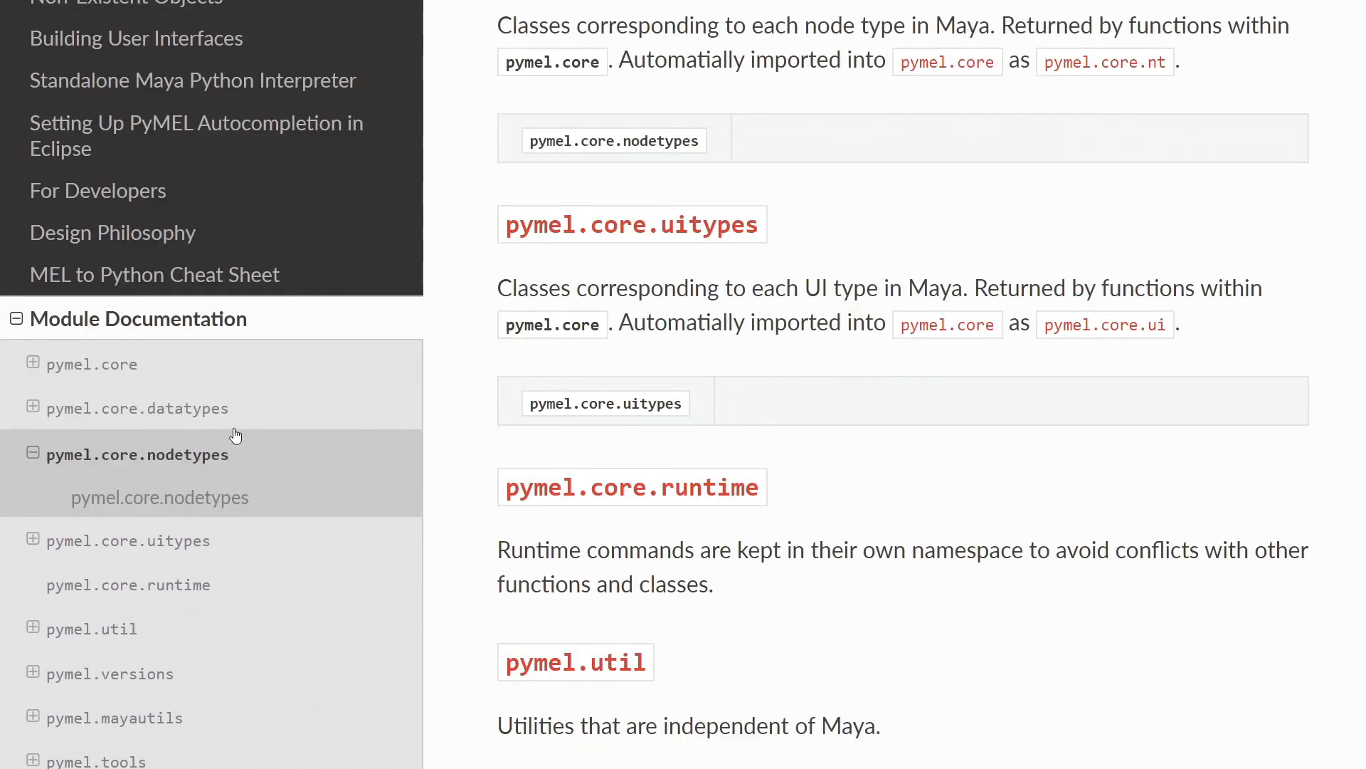
Show the module overview for pymel.core.nodetypes, uitypes, runtime and pymel.util.
left_click(137, 410)
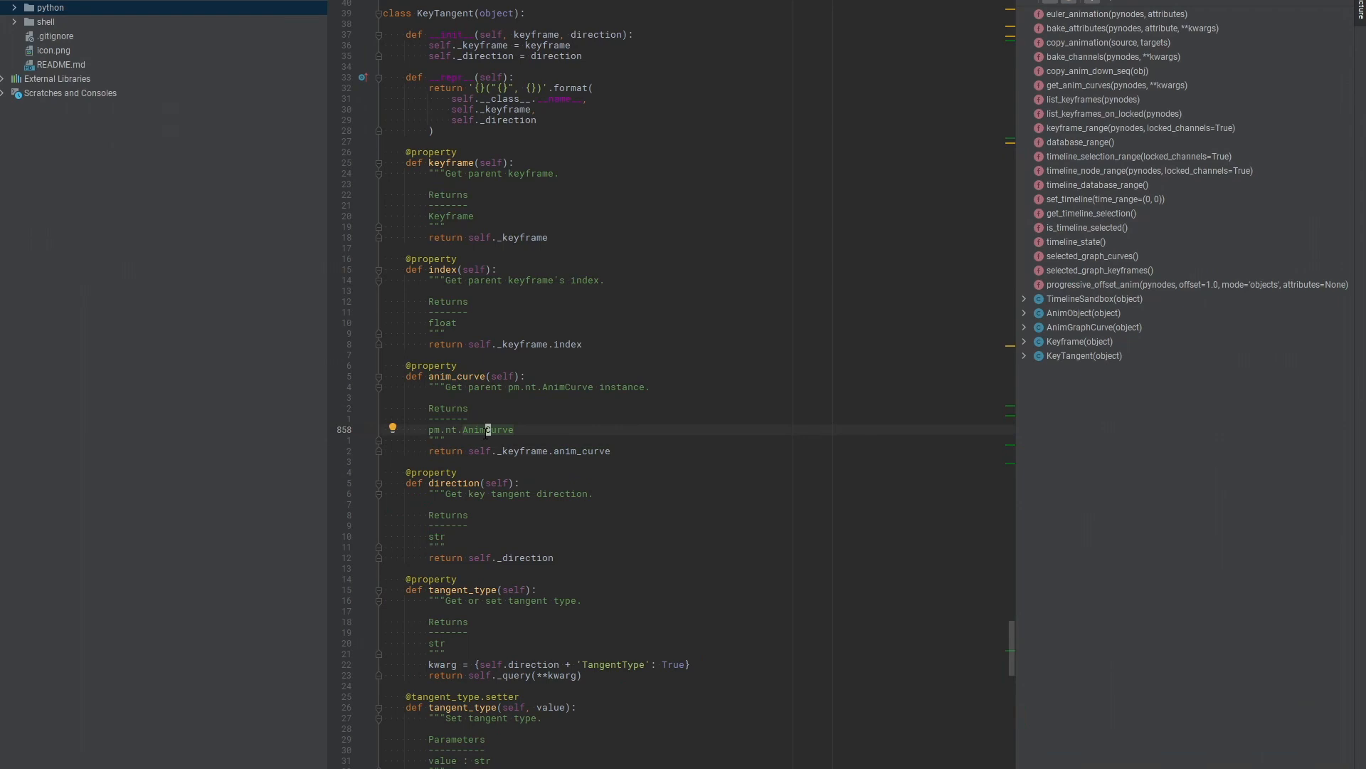
mouse_move(487, 428)
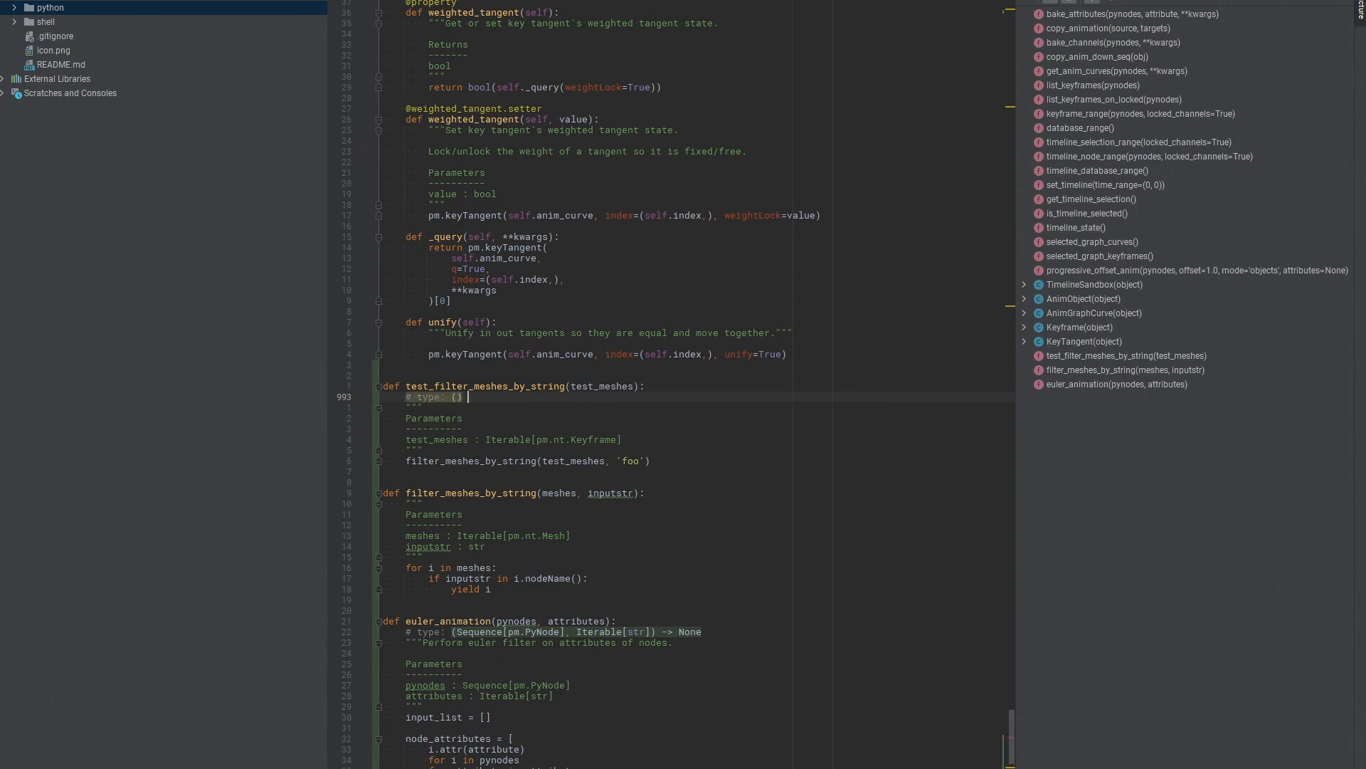
Annotate test_meshes as Iterable[Keyframe] returning None, completing Iterable via autocomplete.
type("6")
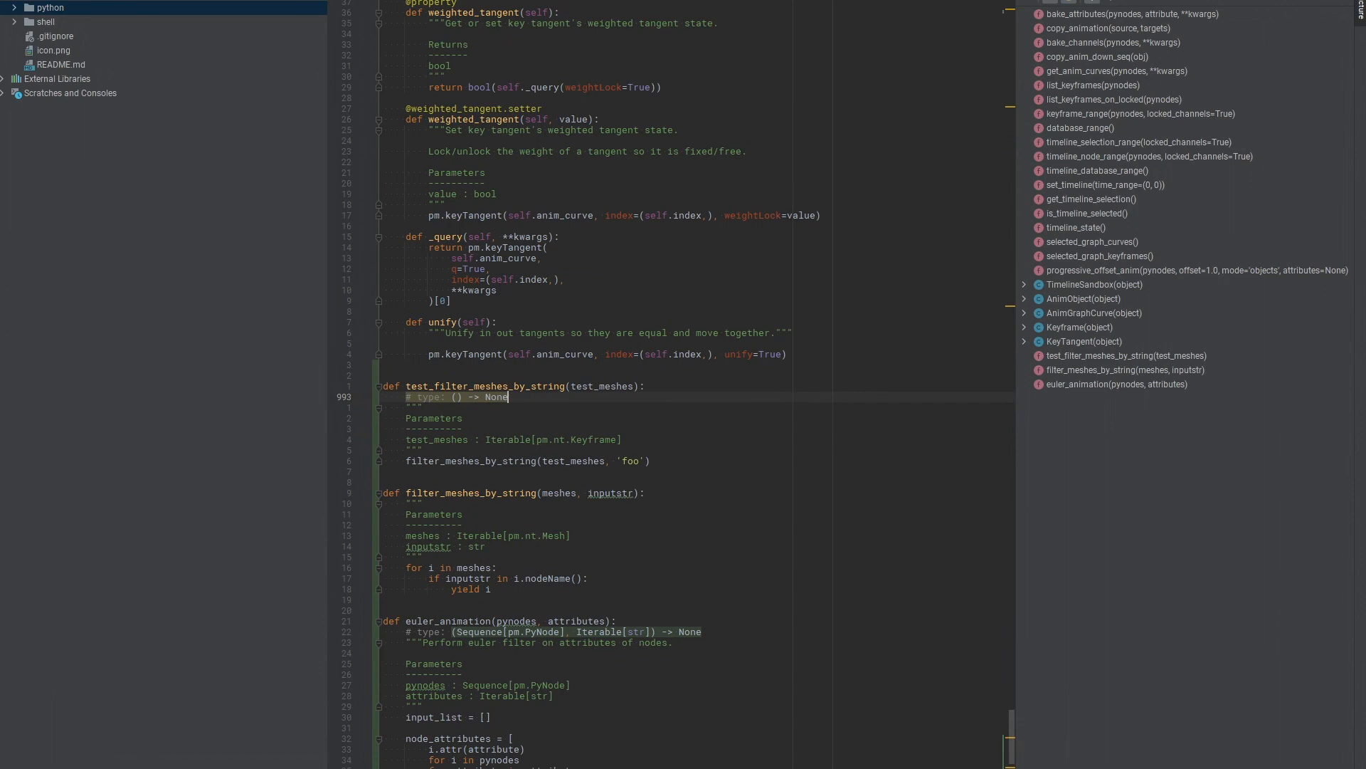
type("It")
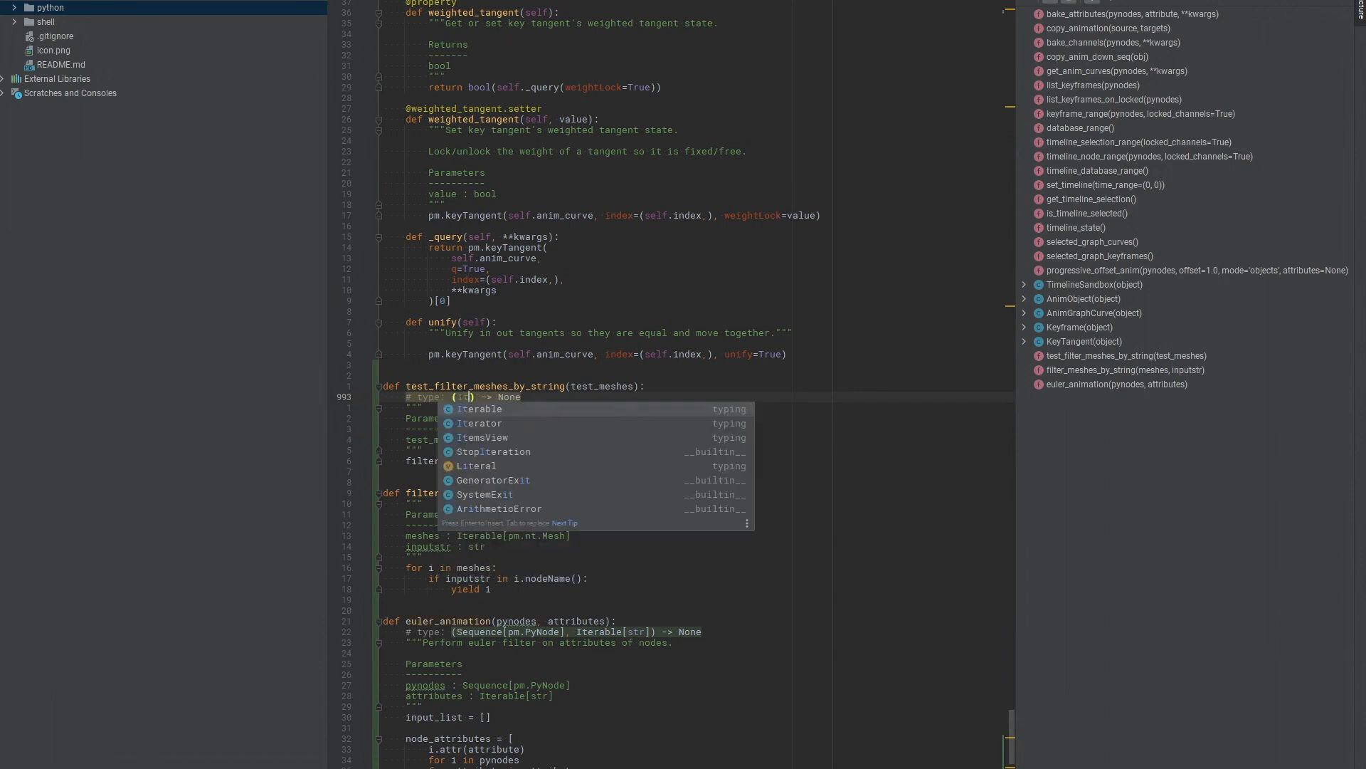
type("Iterable[Keyframe")
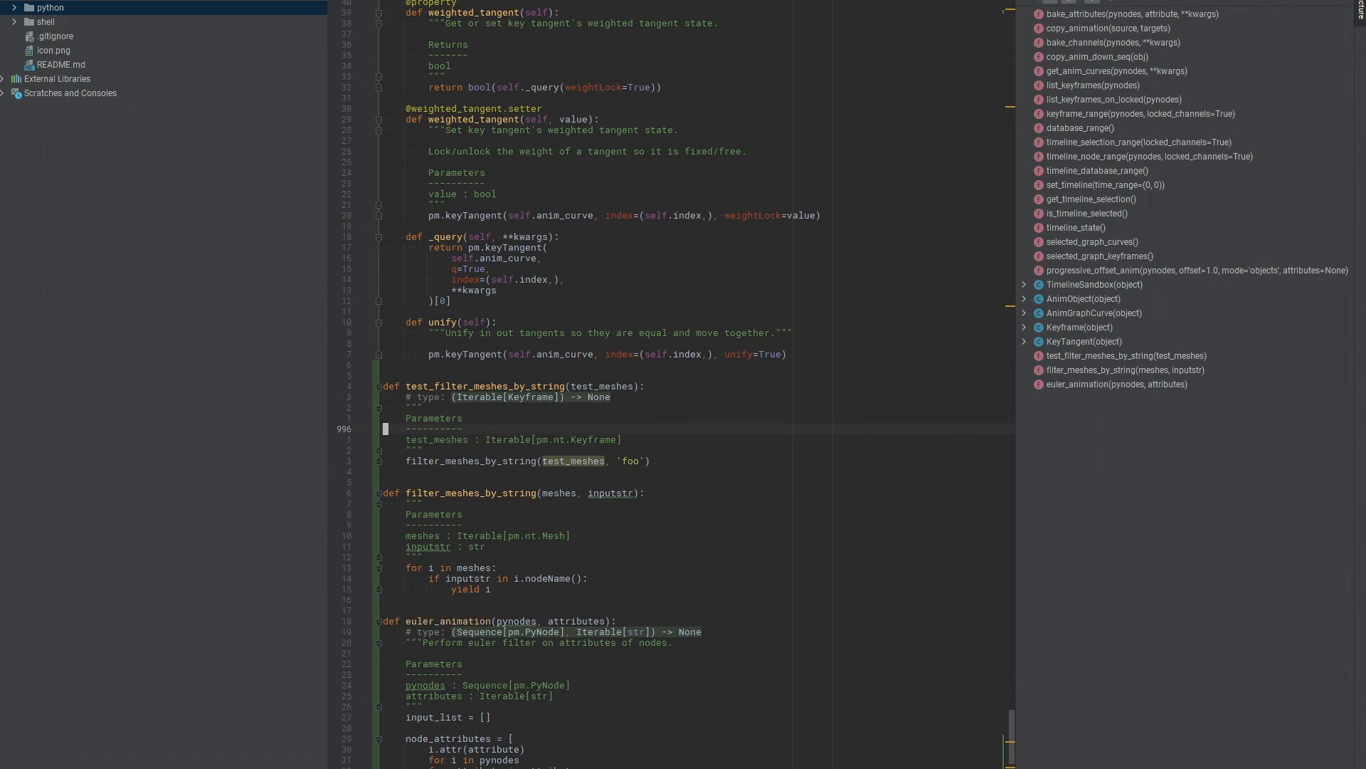
mouse_move(573, 460)
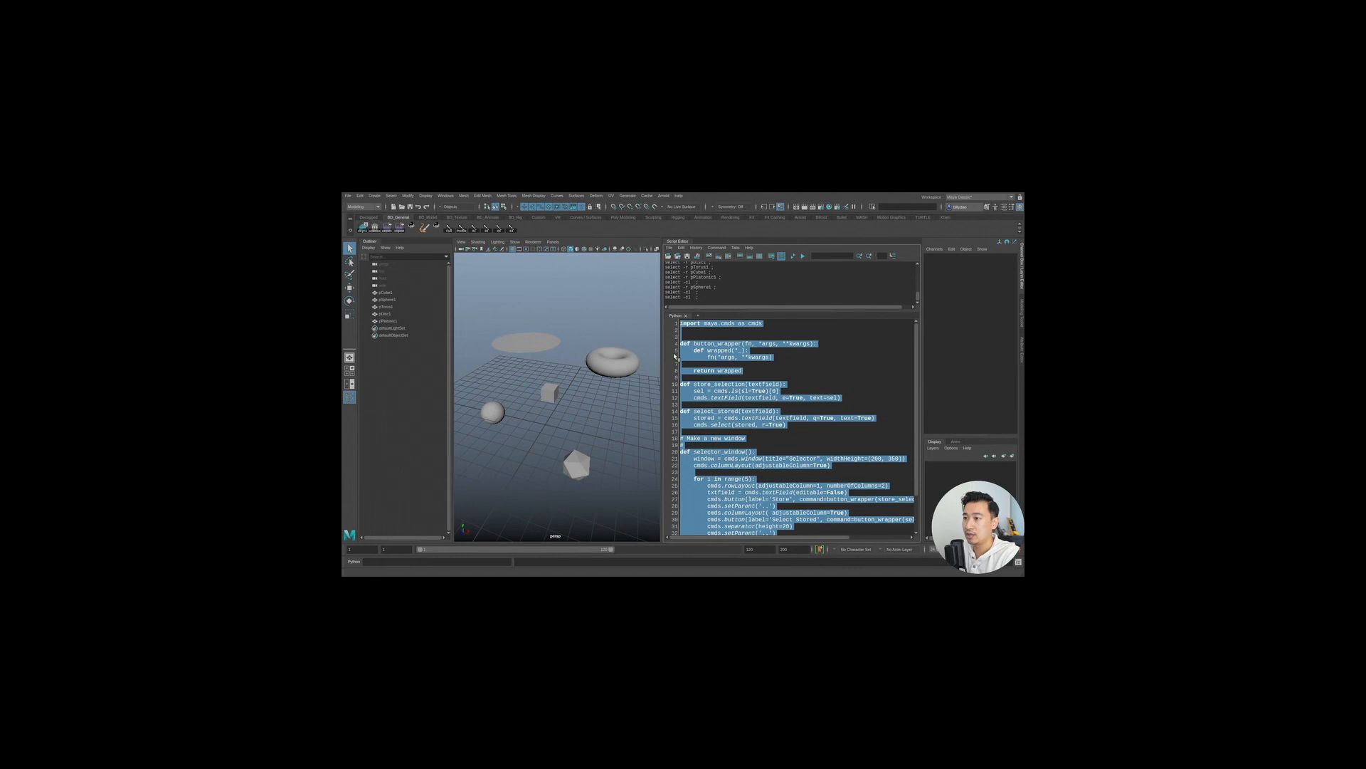
Scroll through the maya.cmds selection-storing window script.
scroll("down", 3)
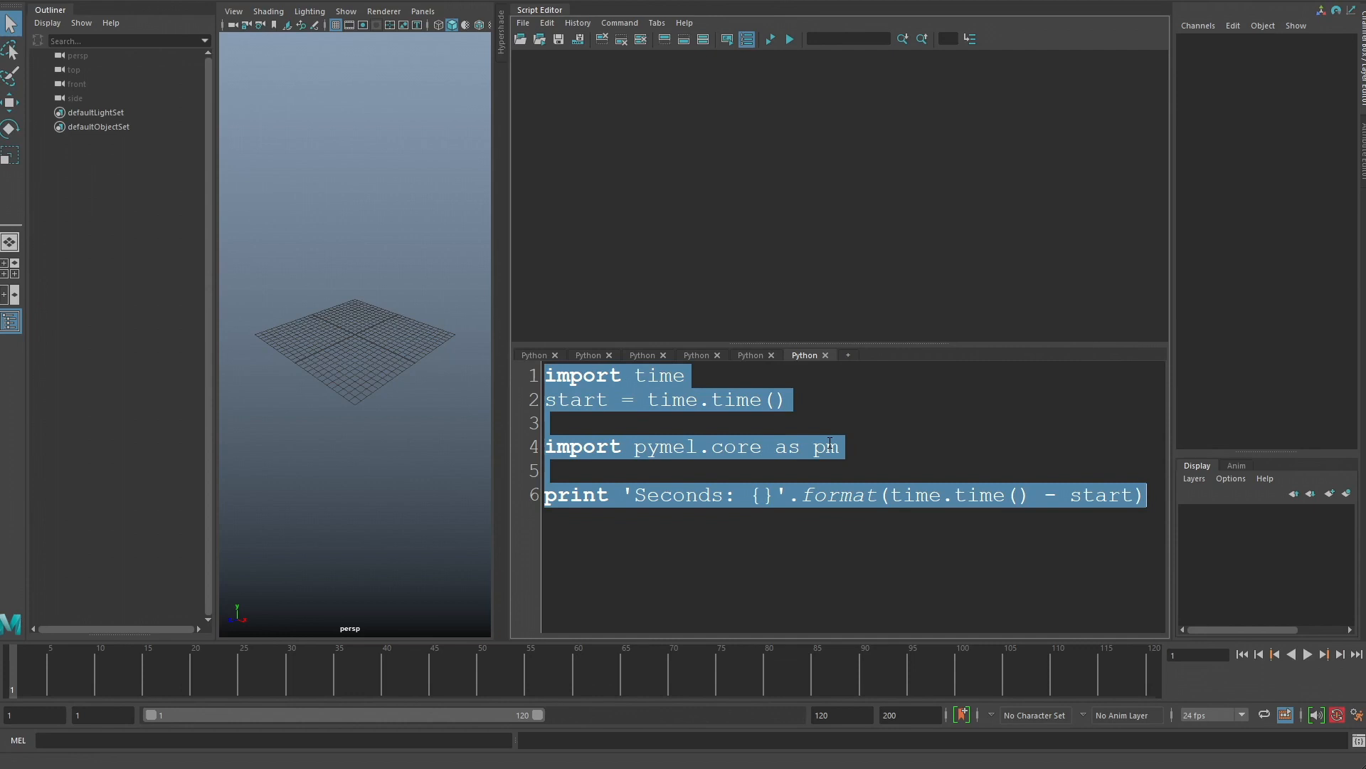
Execute the pymel.core import timing script and view the plugin-loading output.
left_click(787, 39)
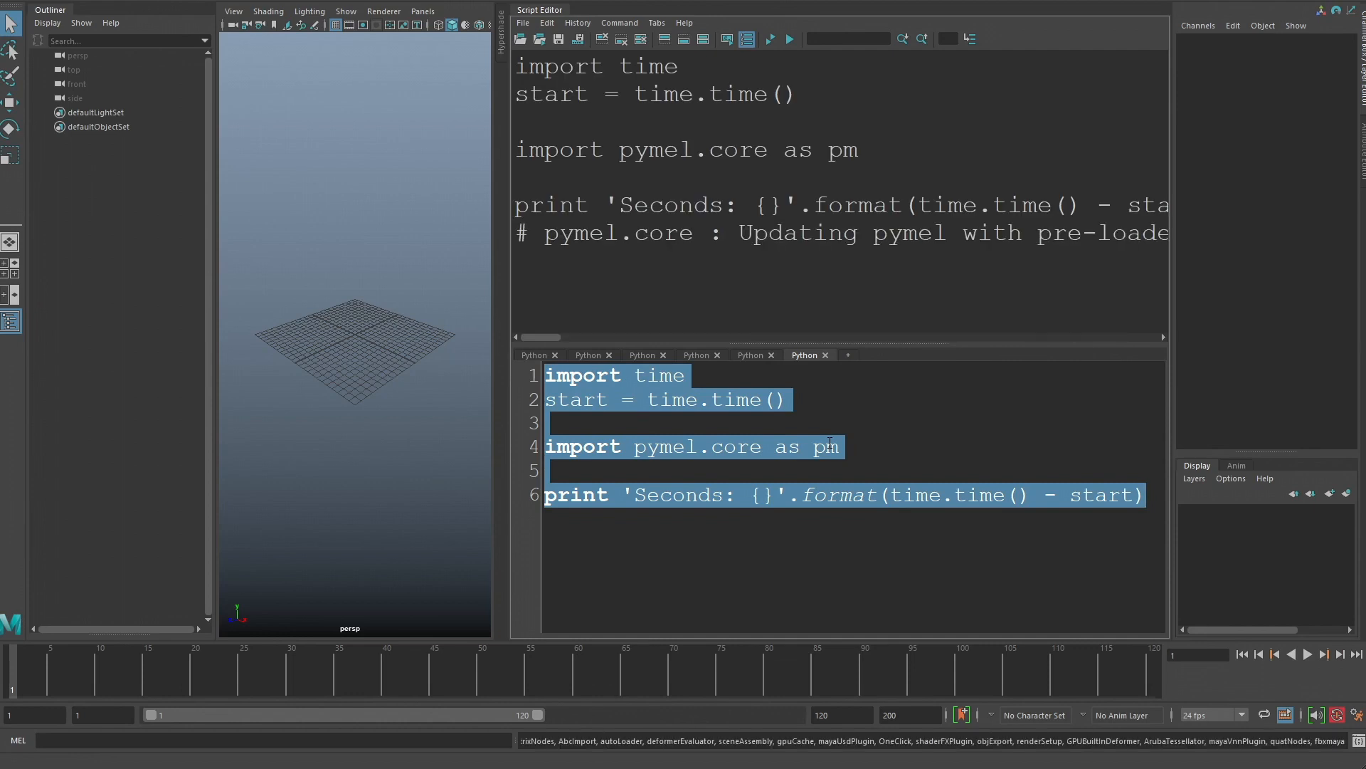
left_click(787, 39)
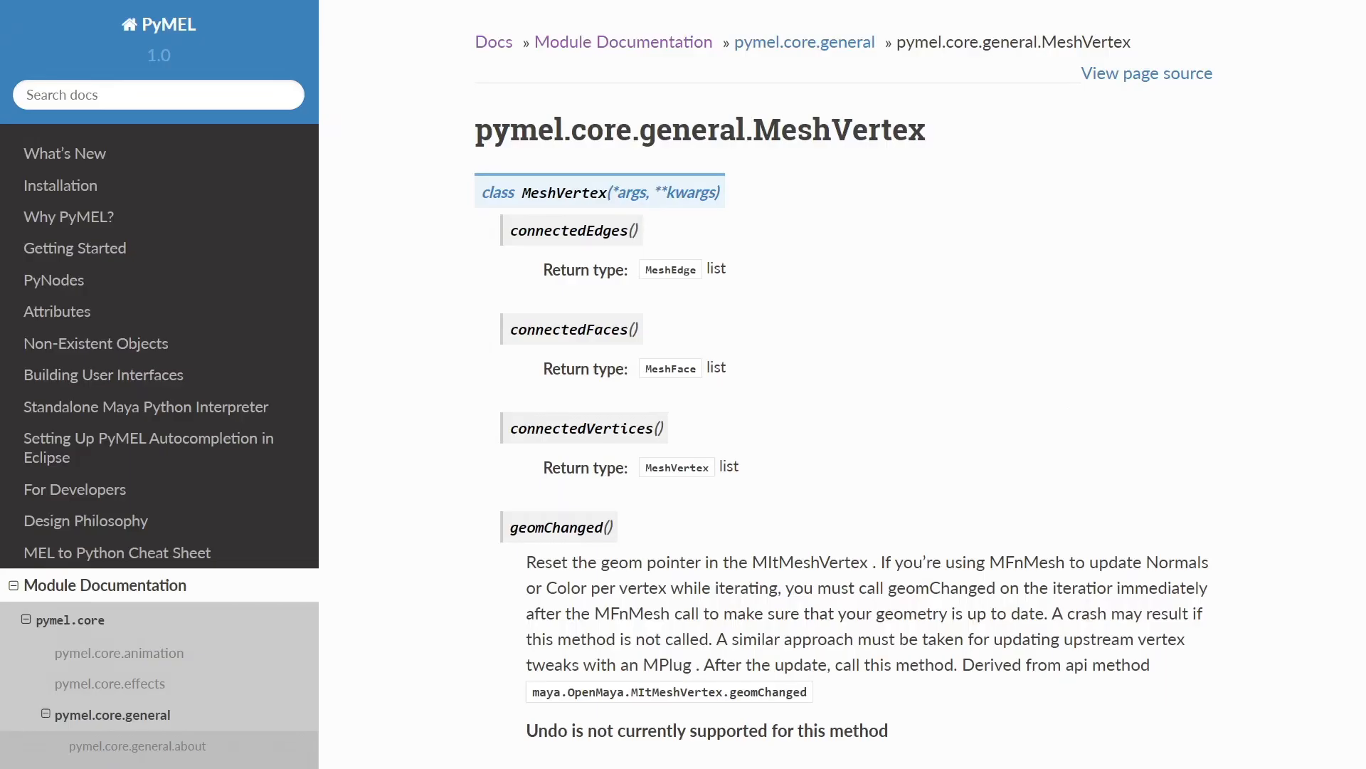
Run the PyMEL script that randomly translates 1000 vertices of the dense sphere mesh.
scroll("down", 3)
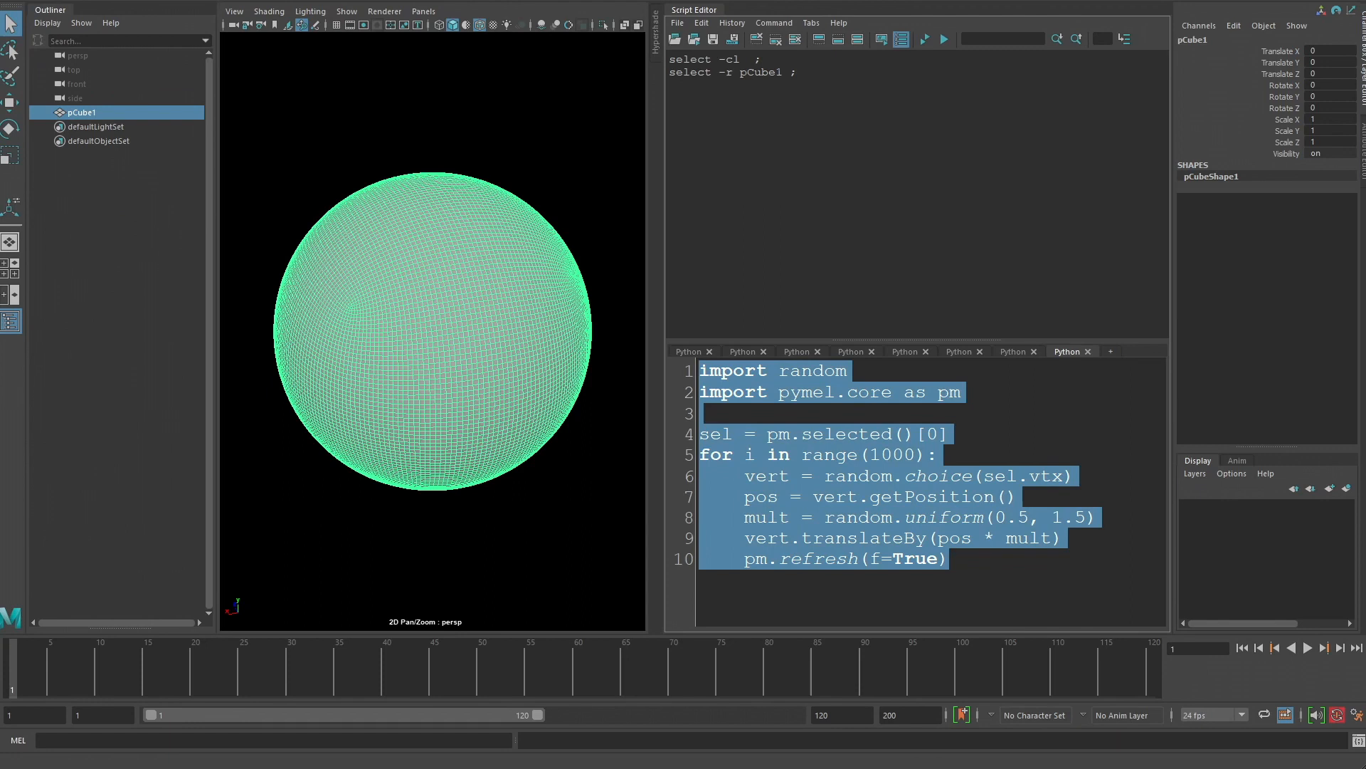
left_click(925, 38)
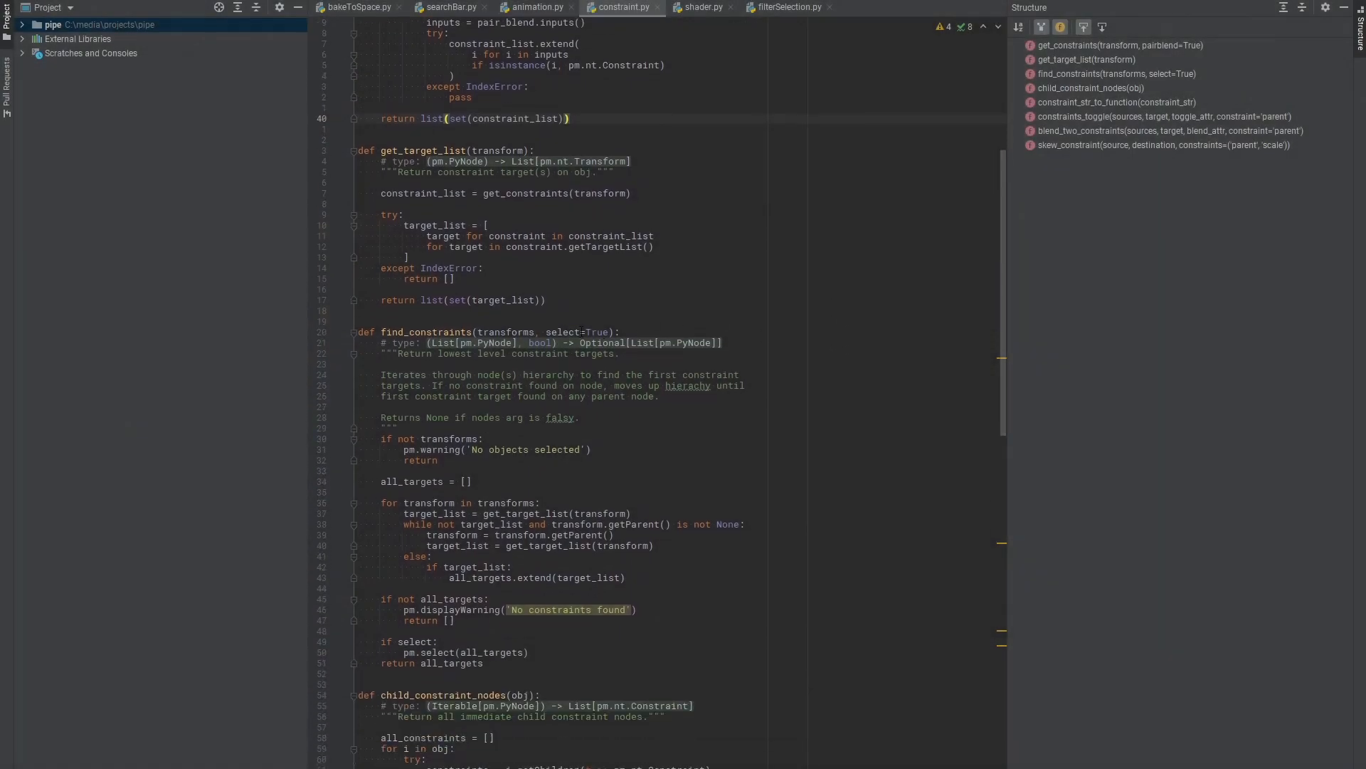
scroll("down", 3)
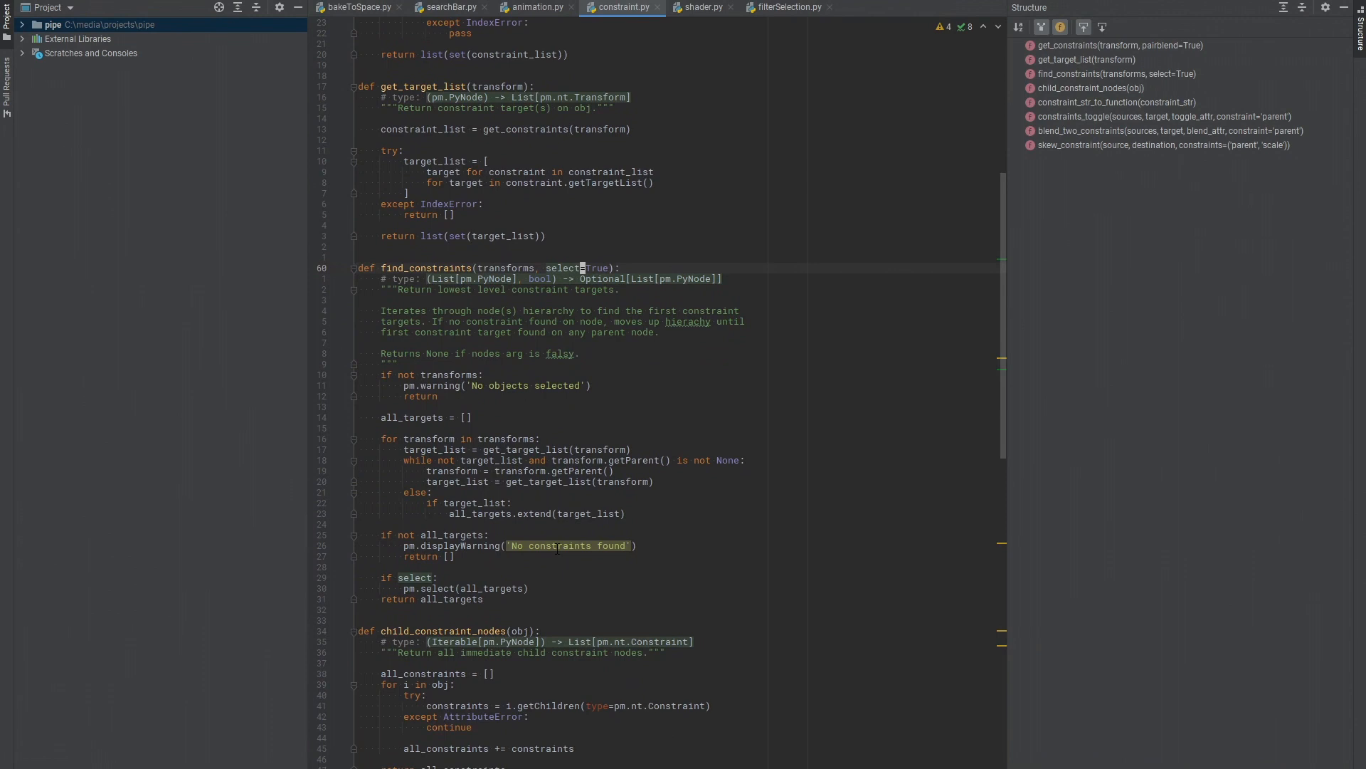